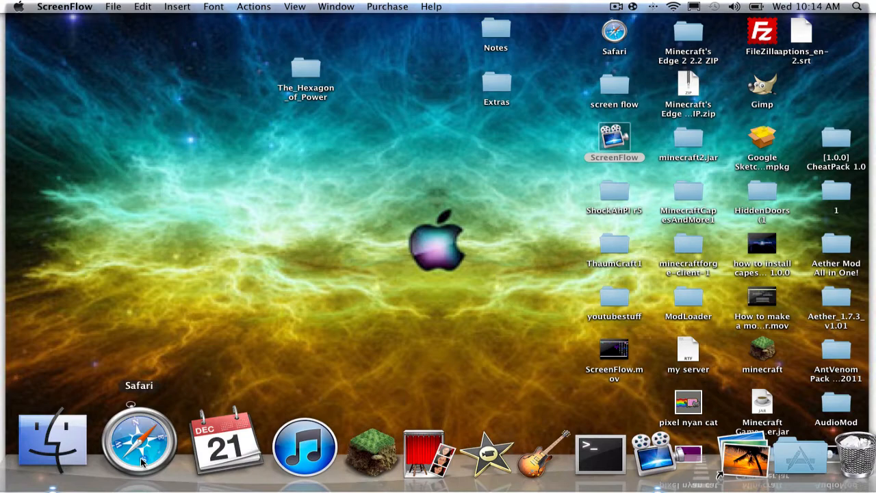
Launch Safari from the Dock.
click(139, 441)
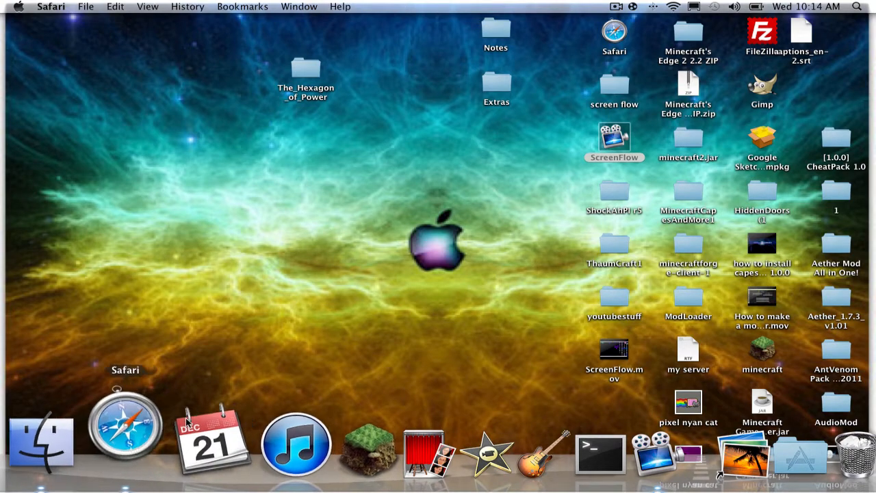
Search Google for 'wallsaver' and visit the official wallsaverapp.com result, then leave the browser.
text(wallsaver)
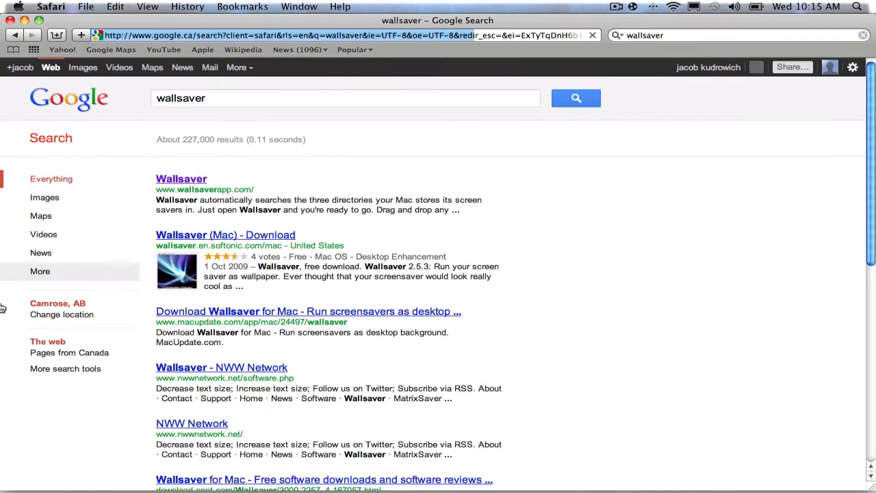
click(181, 179)
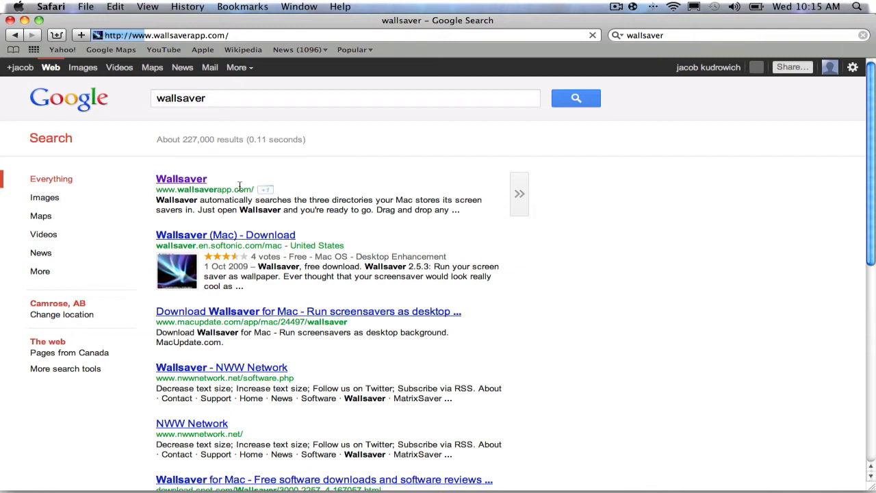
mouse_move(199, 249)
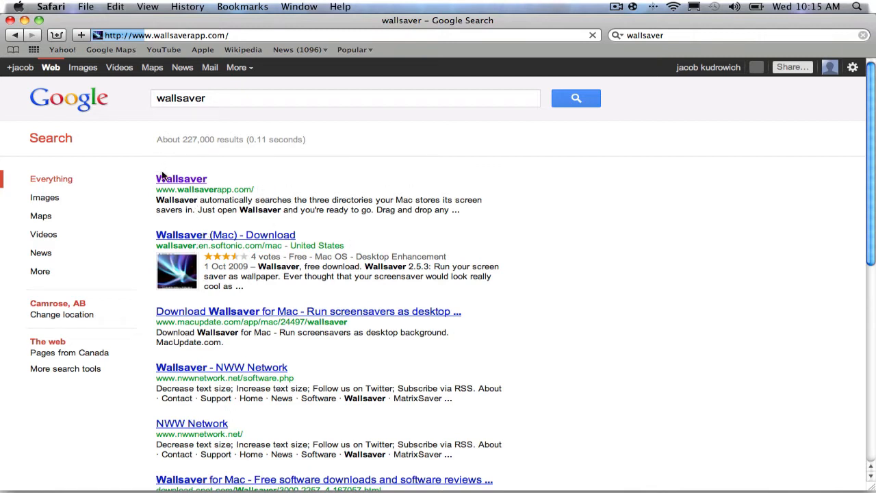
mouse_move(181, 183)
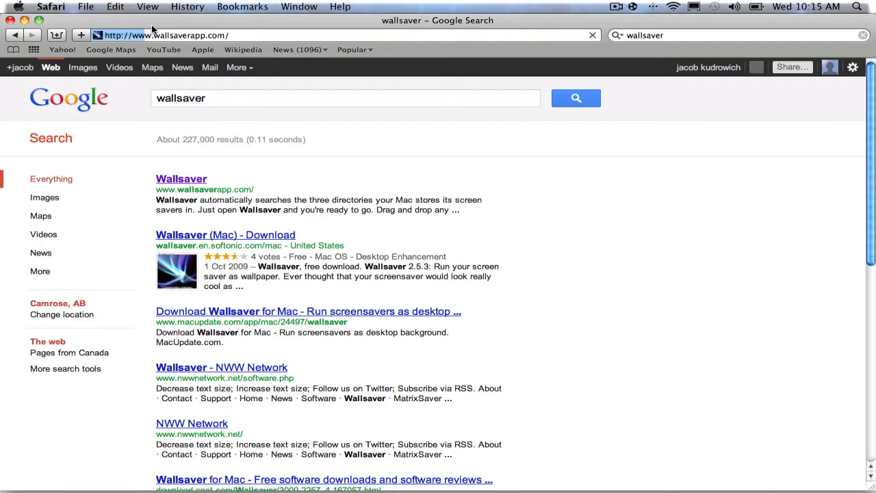
click(180, 179)
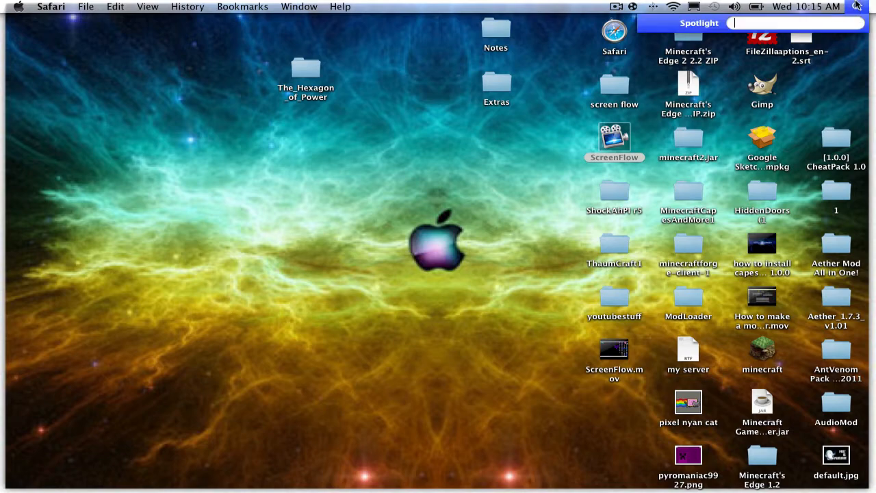
Launch Wallsaver by searching 'wall' in Spotlight.
text(wall)
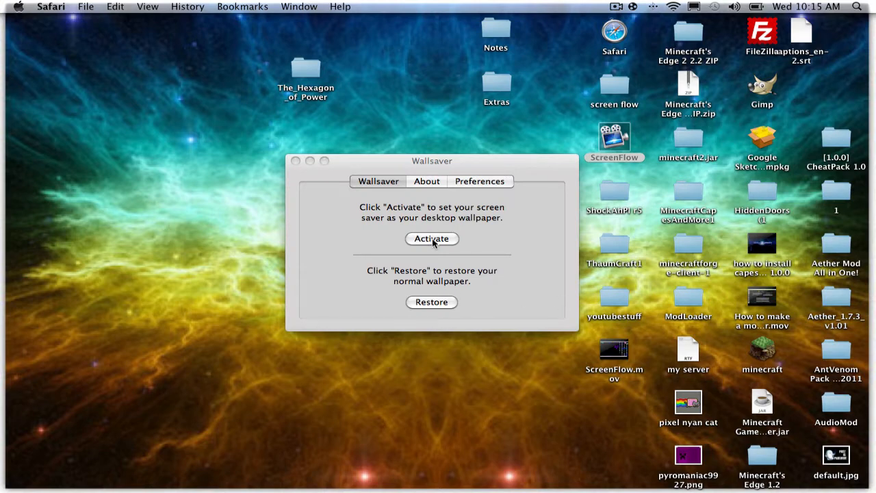
Activate the screen saver as the desktop wallpaper, restarting the already running one.
click(432, 161)
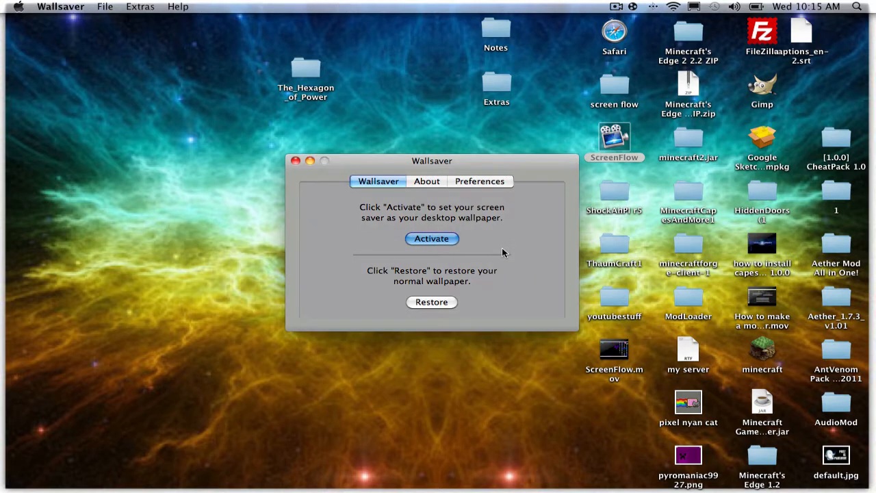
click(431, 238)
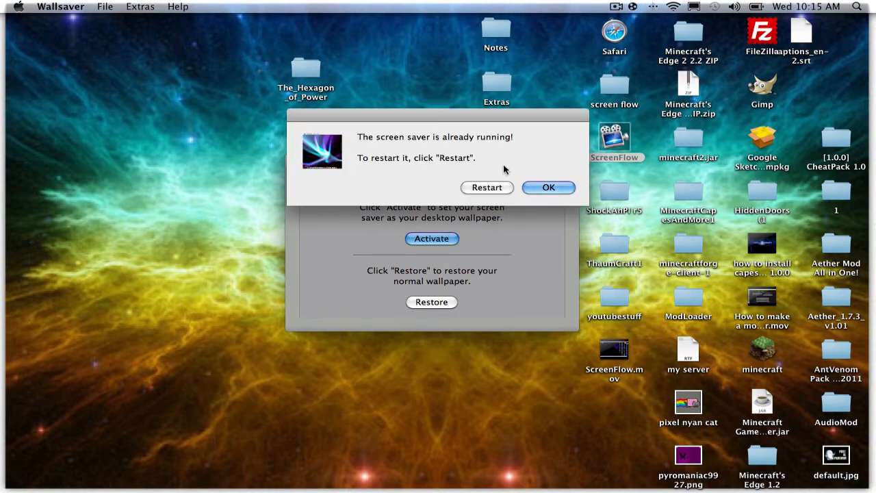
click(548, 186)
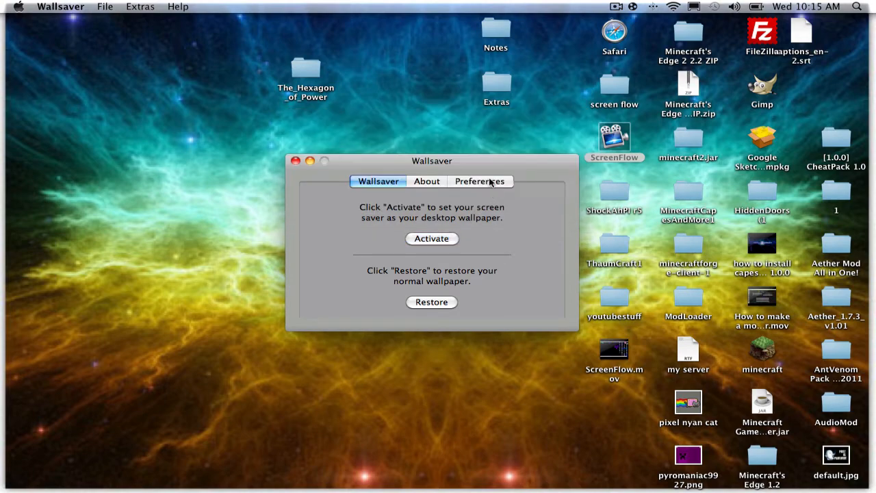
click(431, 238)
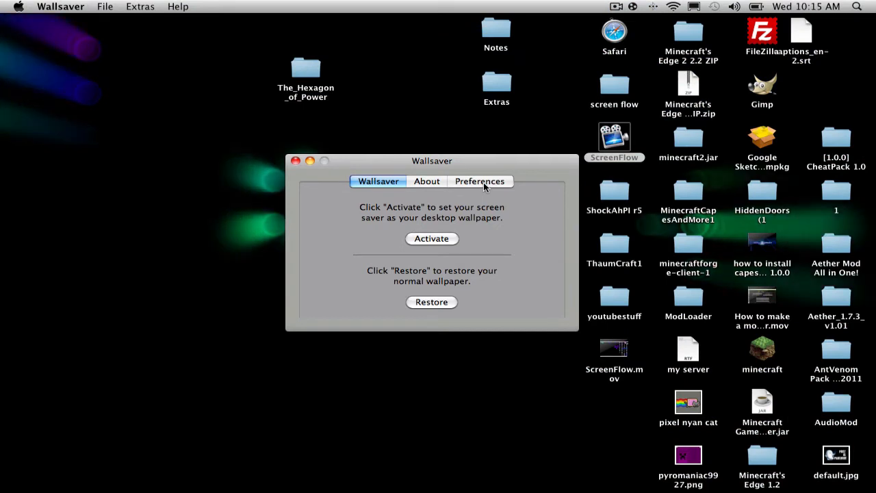
Choose Flurry instead of Arabesque as the wallpaper screen saver and restart it on the desktop.
click(479, 180)
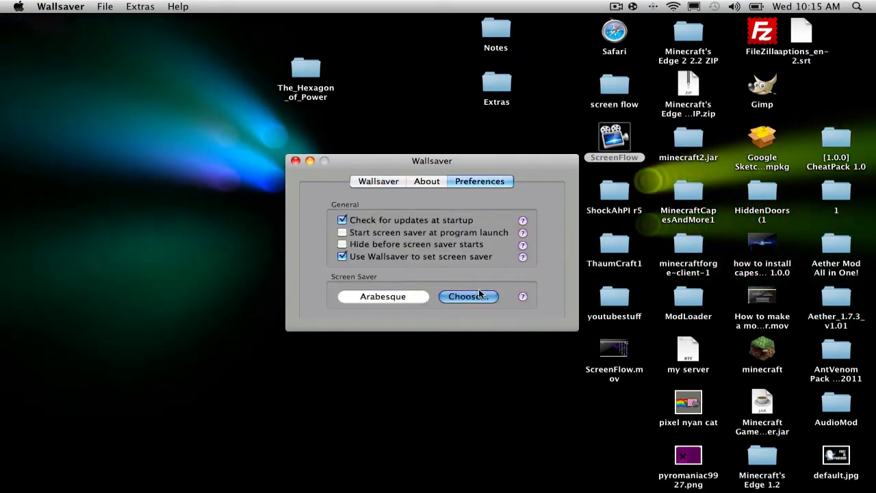
click(468, 296)
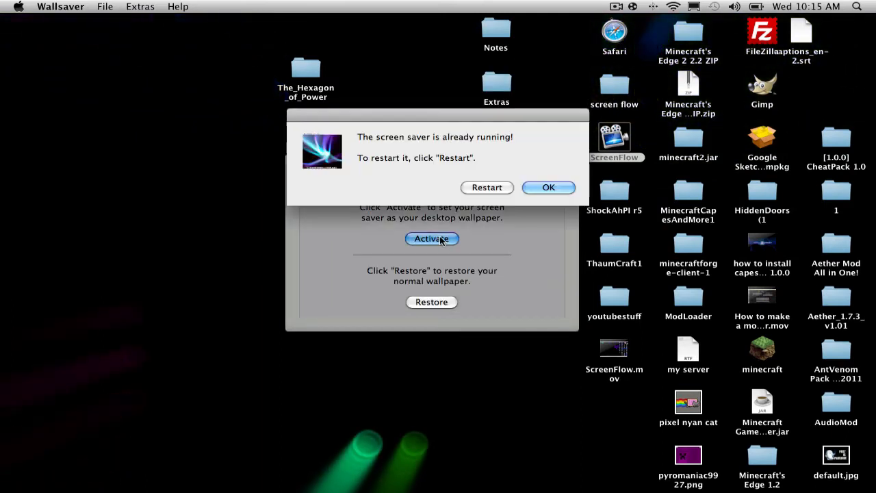
click(548, 187)
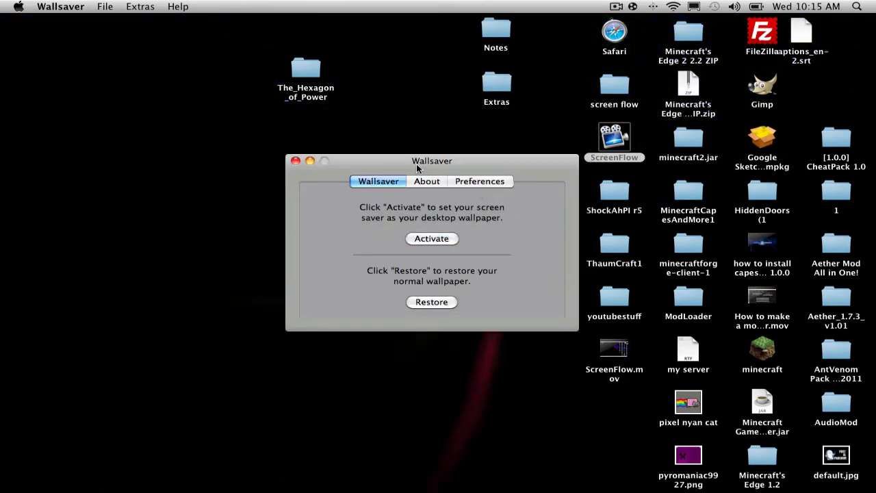
click(431, 238)
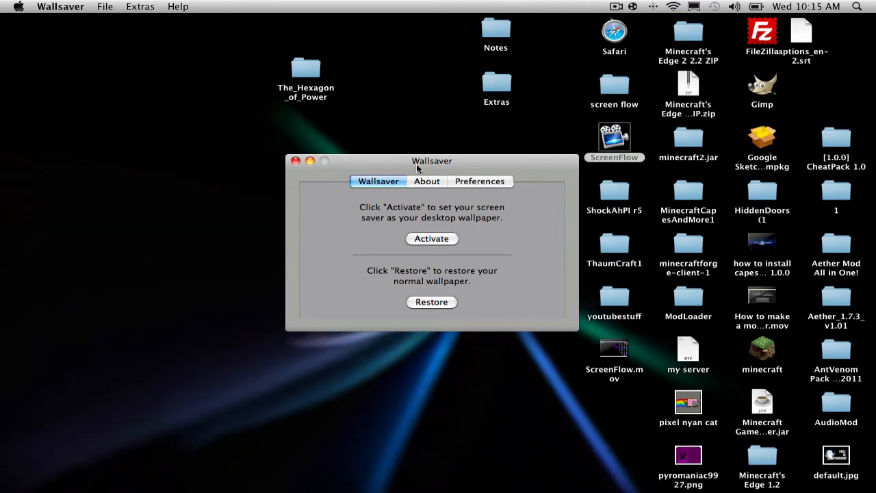
click(479, 181)
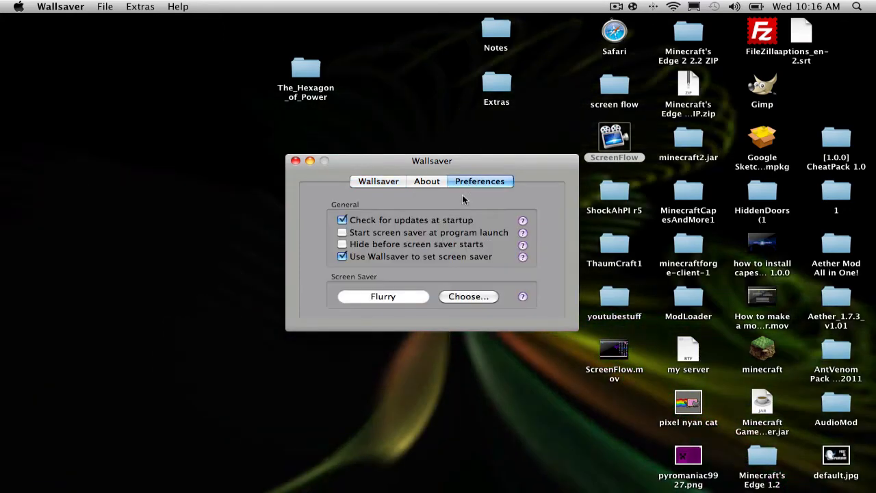
Choose the Abstract screen saver and activate it as the animated desktop wallpaper.
click(468, 296)
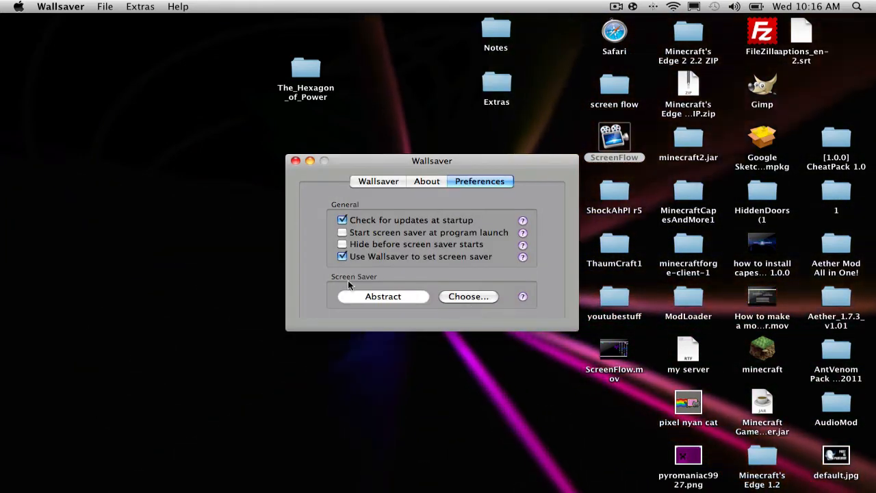
click(378, 181)
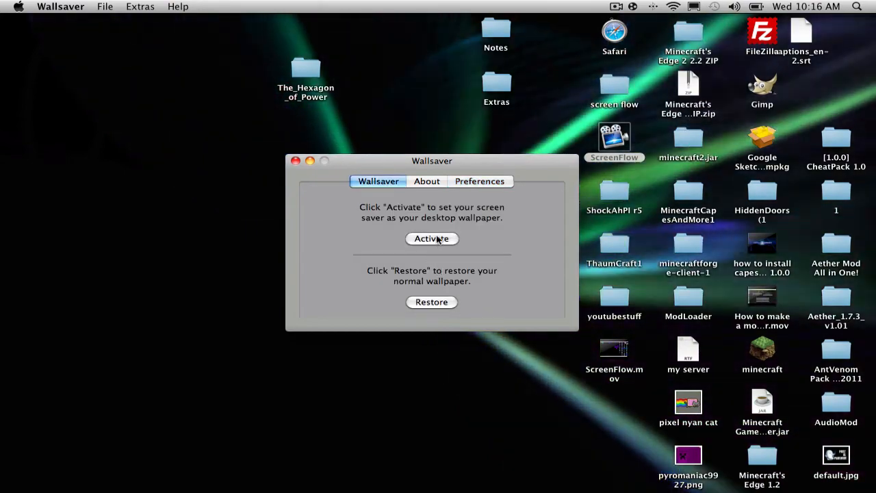
click(431, 239)
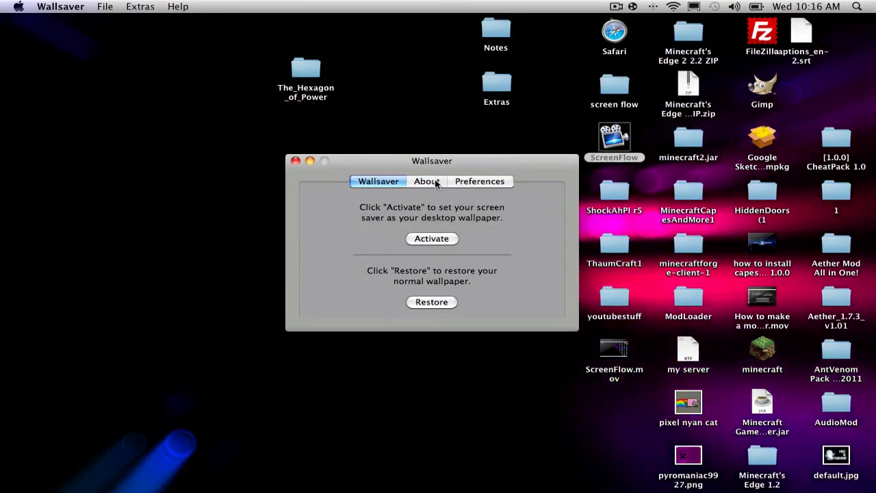
click(432, 238)
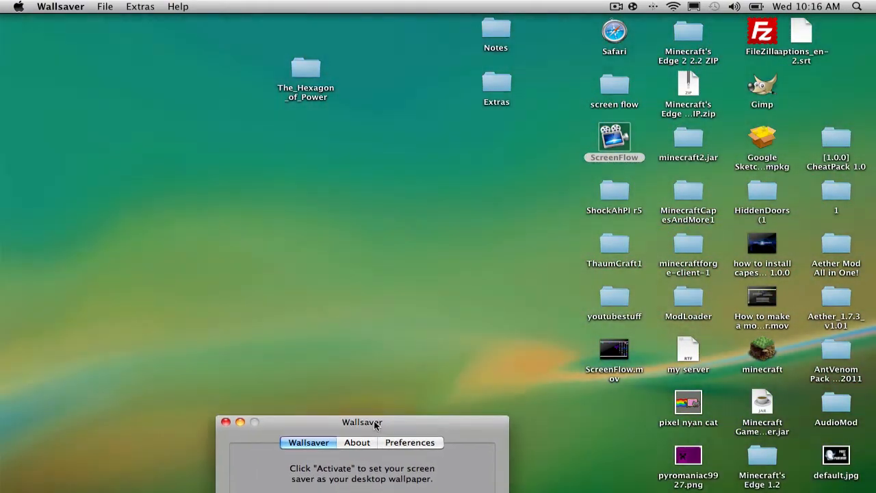
drag(362, 423, 376, 90)
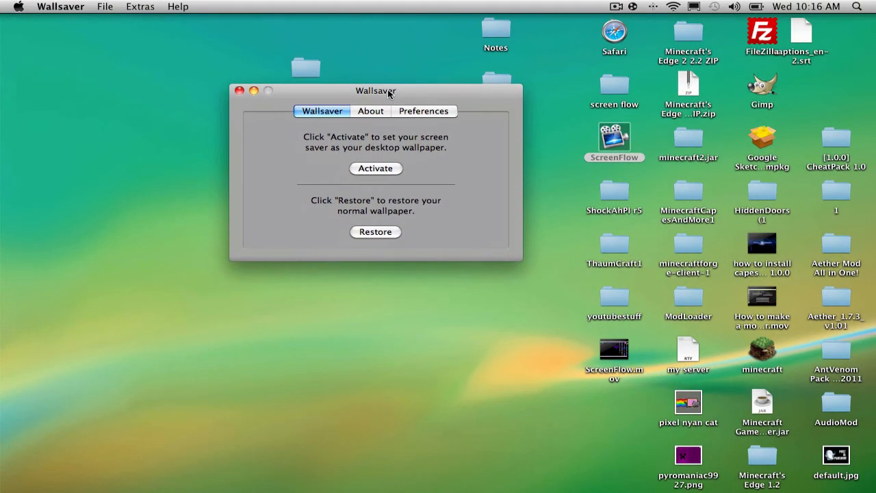